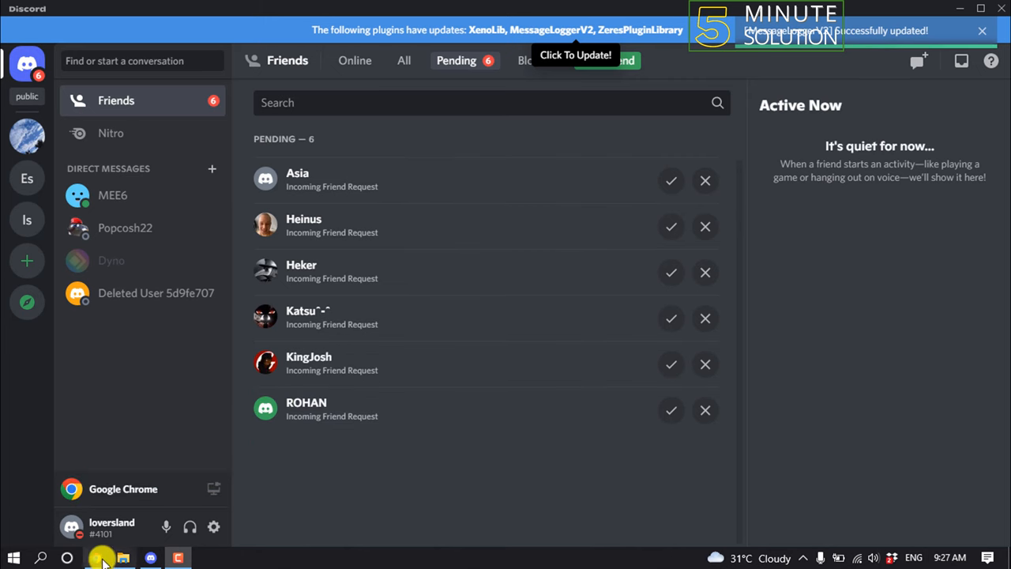
Search Google in Chrome for 'activities bot discord'.
click(96, 557)
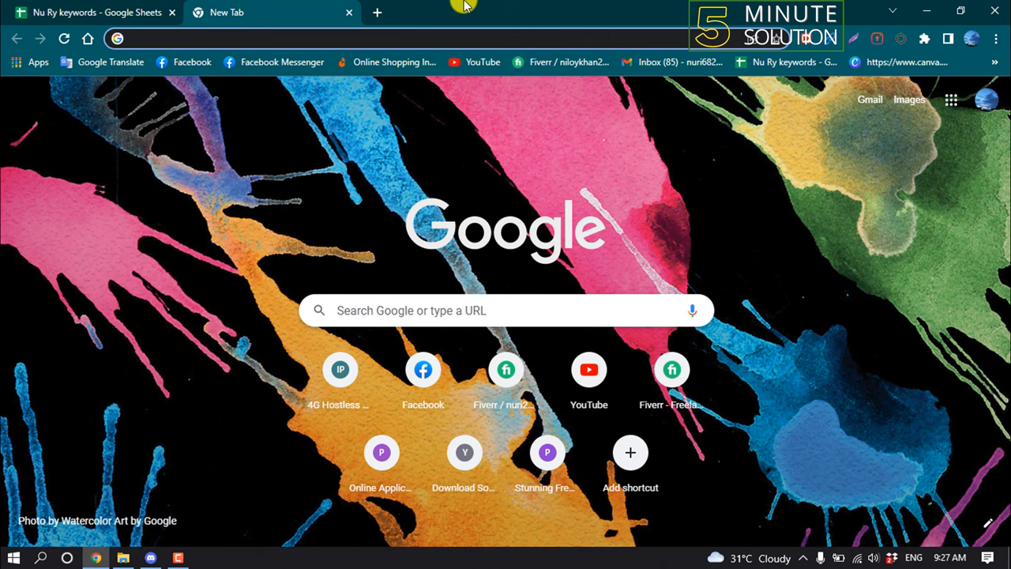
click(118, 38)
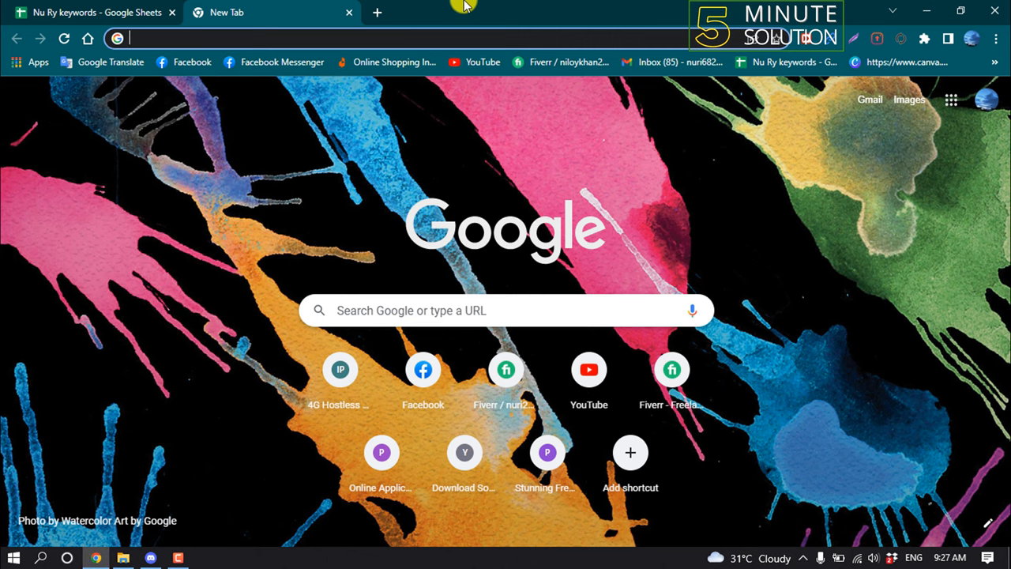
text(activ)
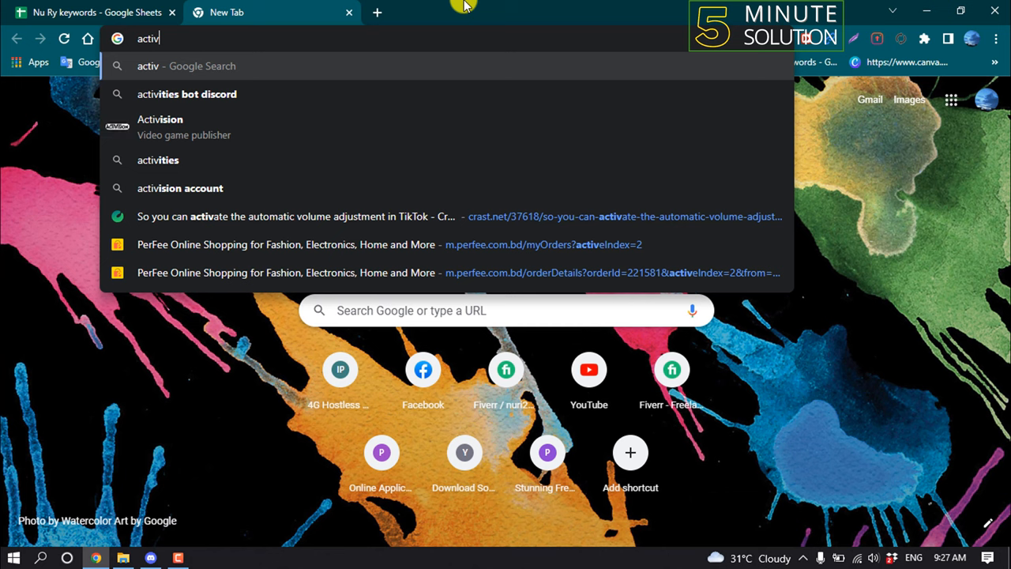
click(186, 94)
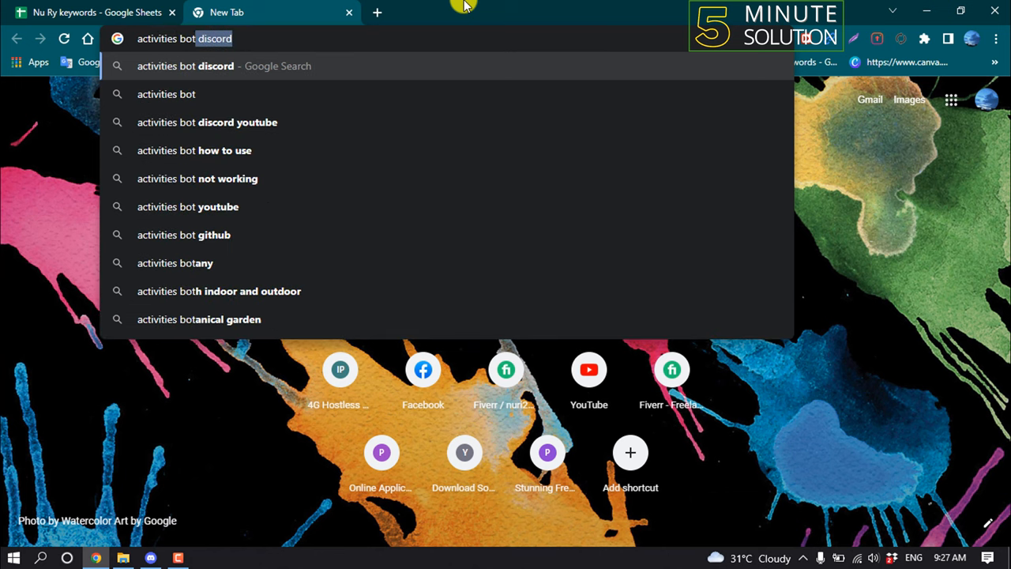
key(Backspace)
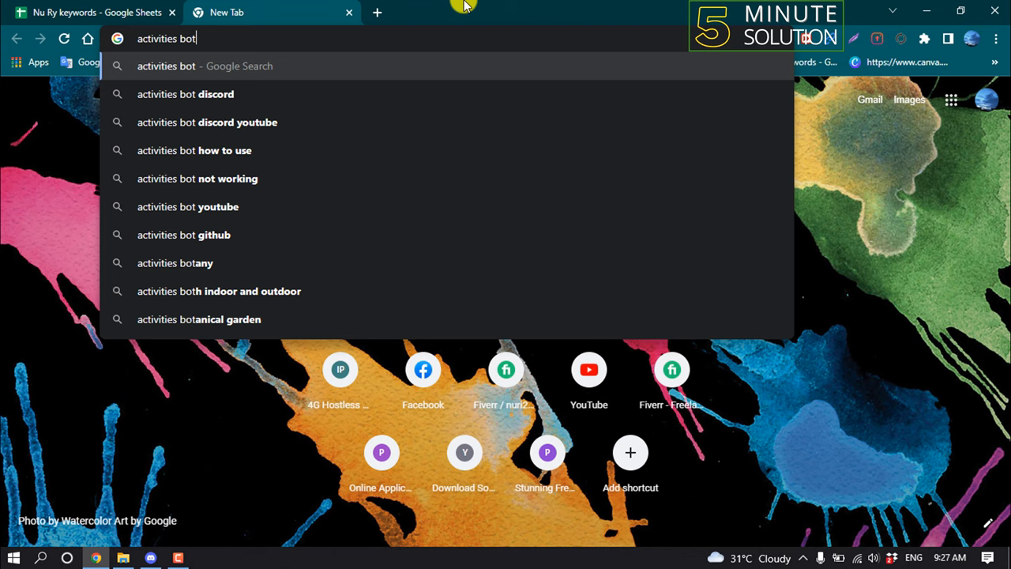
click(185, 94)
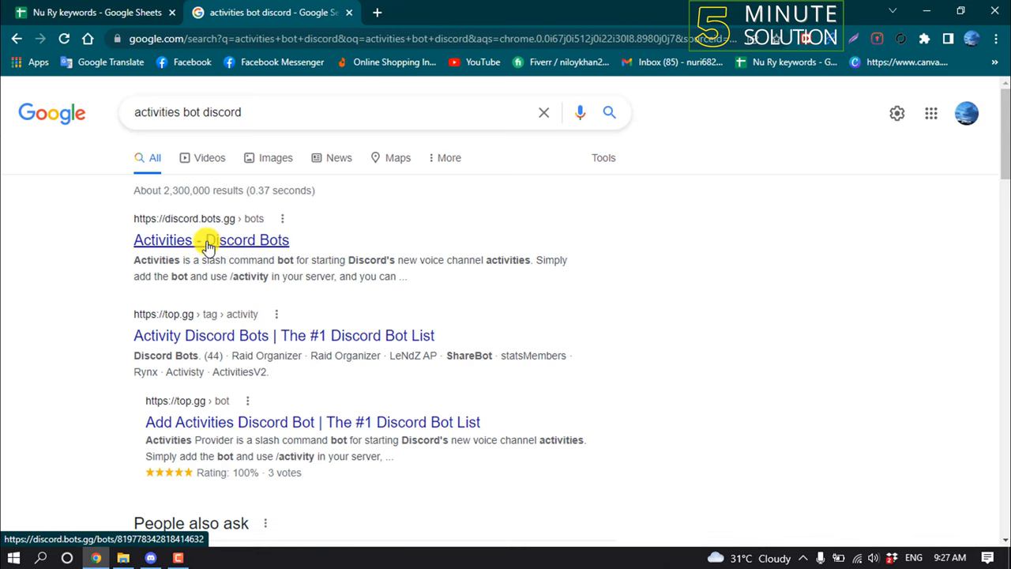
Open the Activities listing on discord.bots.gg, invite it, and show the server list.
click(211, 240)
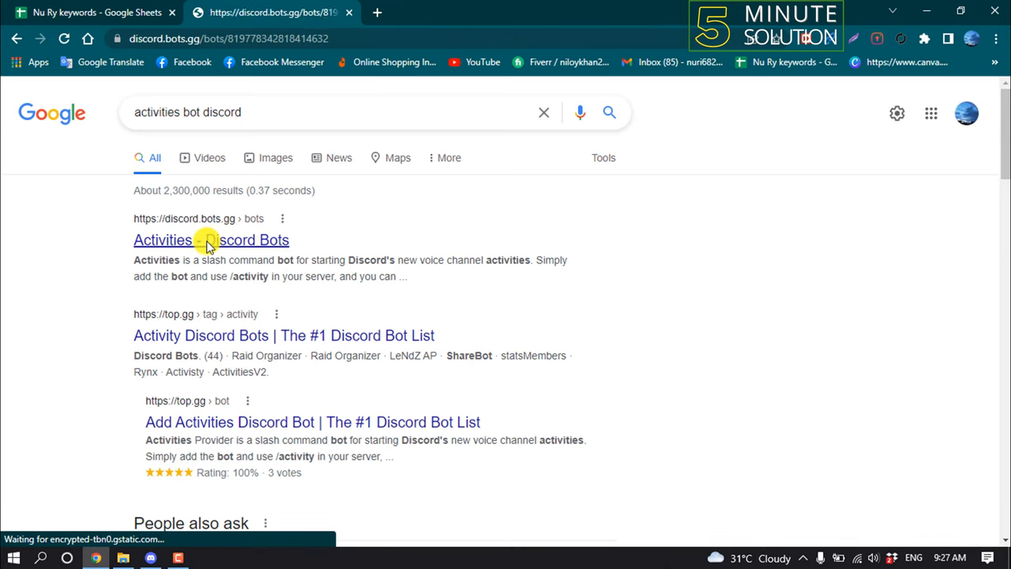
click(211, 239)
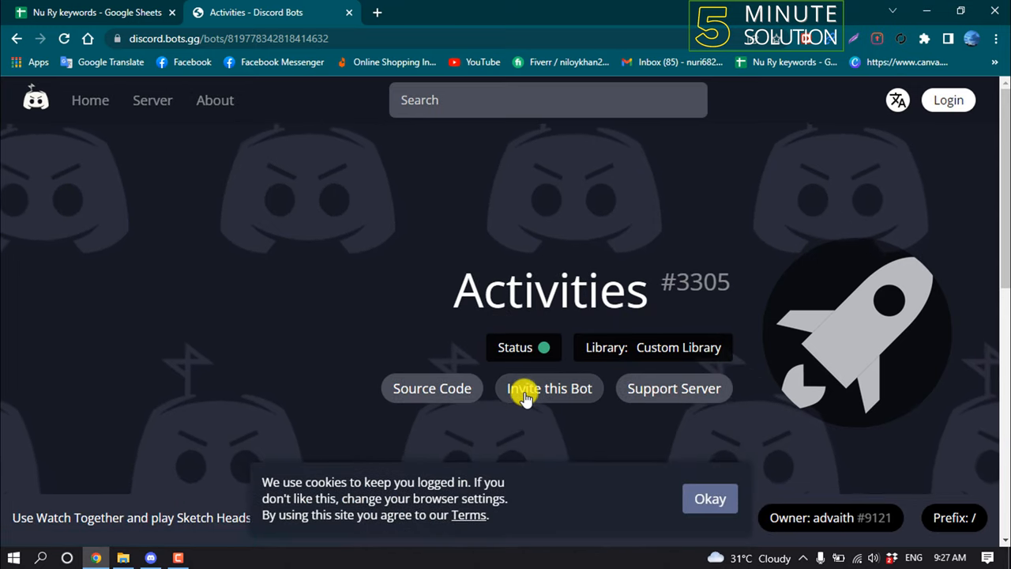
click(548, 388)
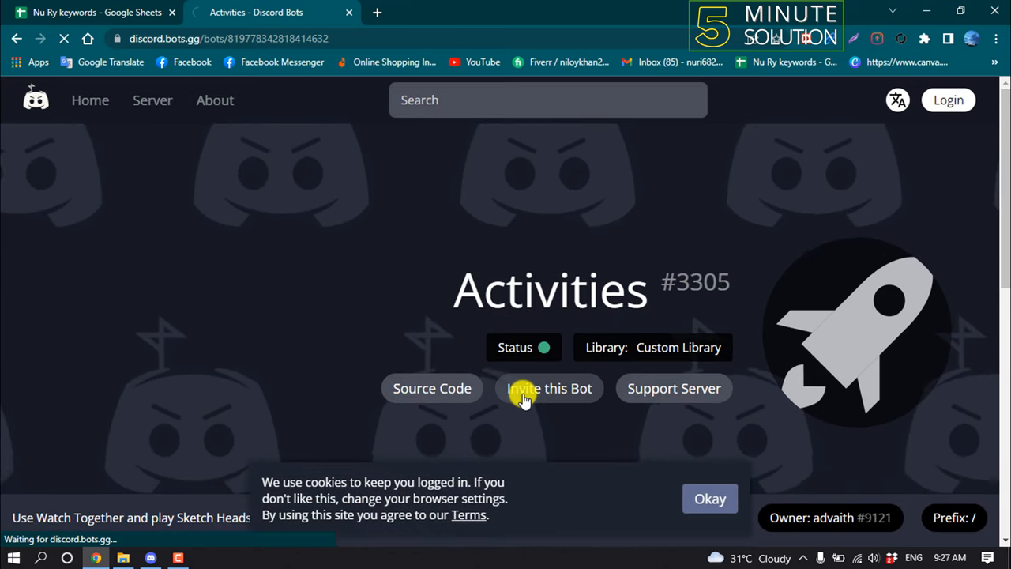
click(549, 387)
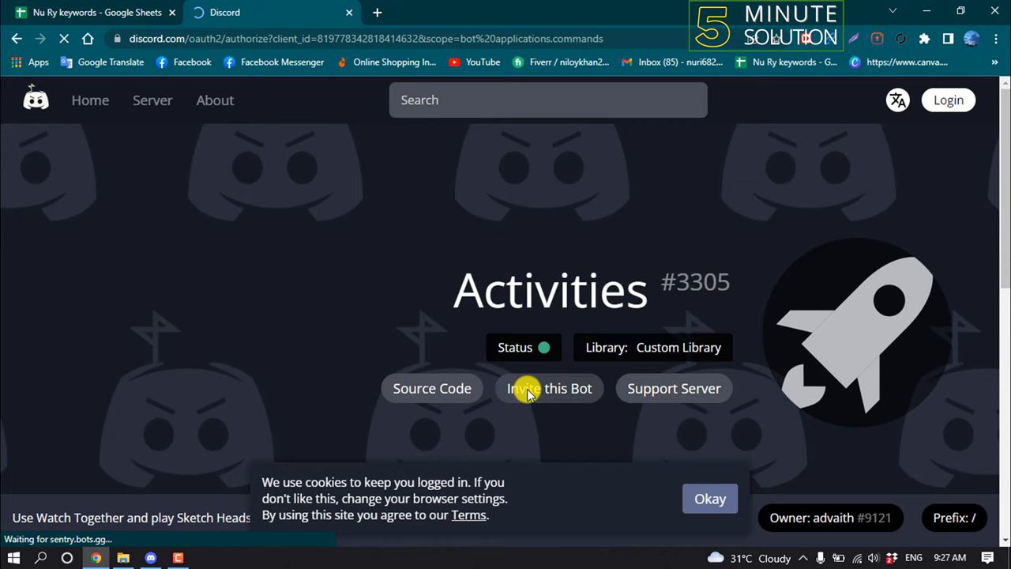
click(549, 388)
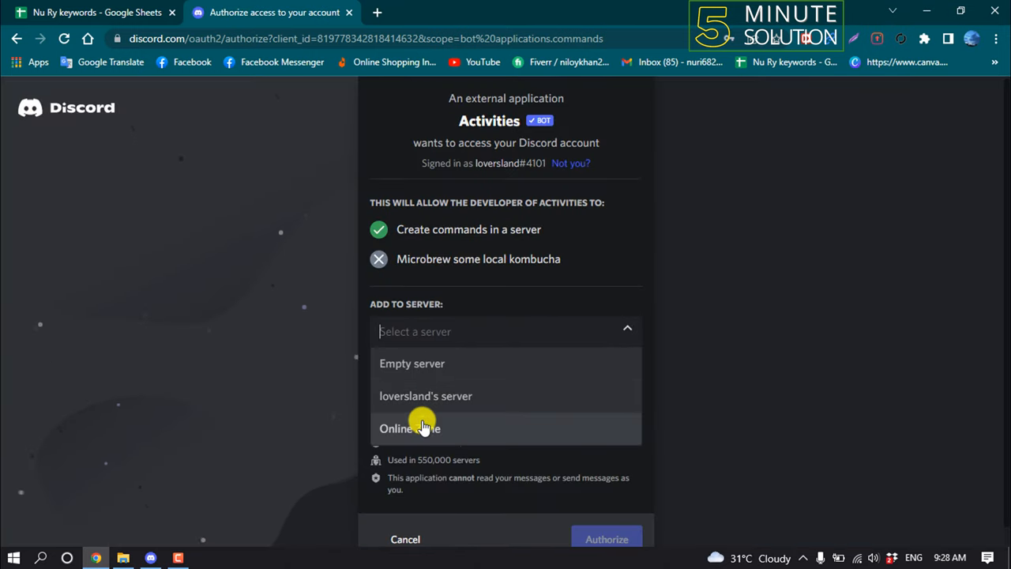
Pick the server, pass the human check, and minimize Chrome to return to Discord.
click(409, 428)
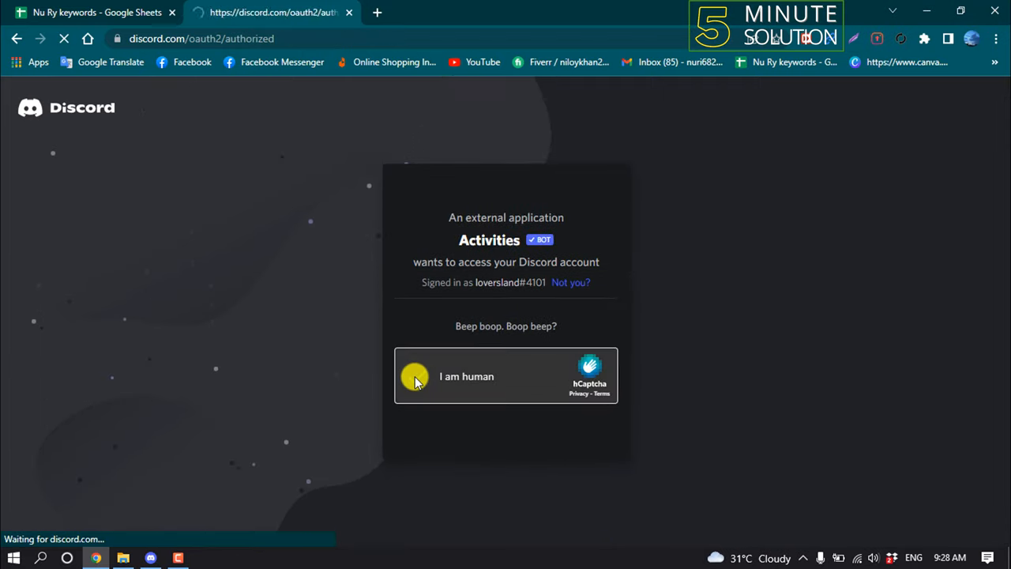
click(414, 375)
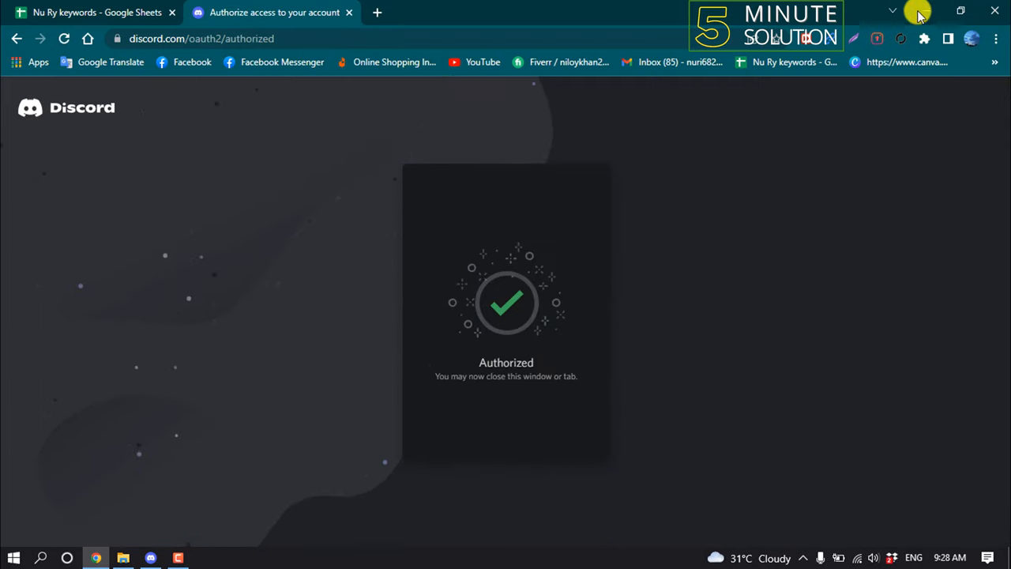
click(150, 557)
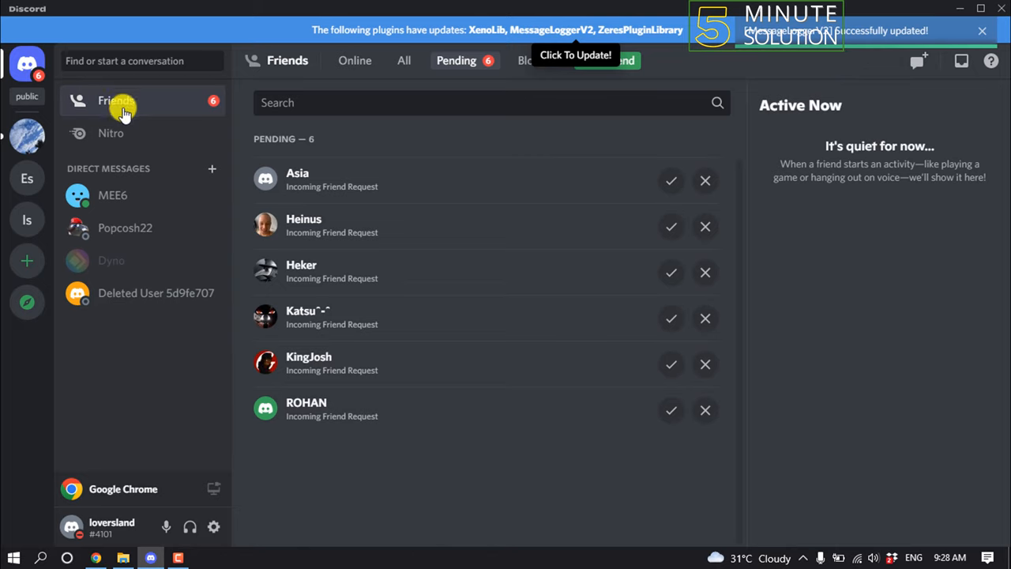
mouse_move(27, 222)
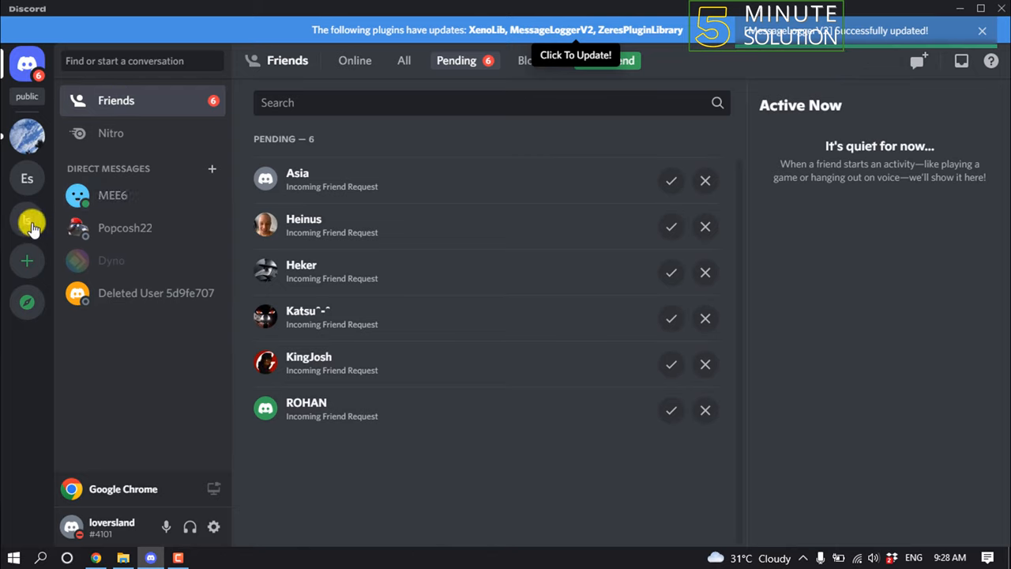
mouse_move(27, 222)
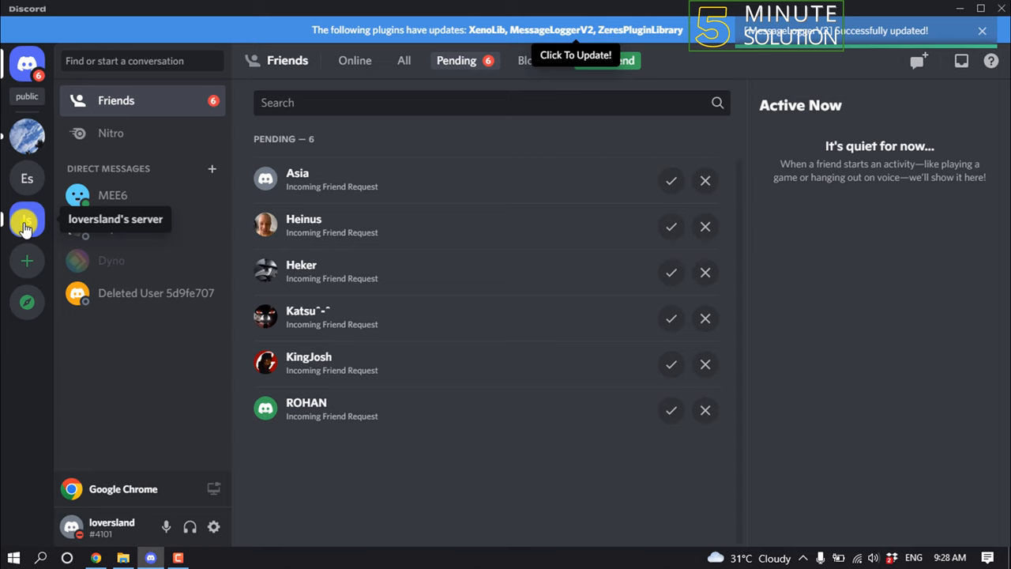
Open the Online Zone server and view its member list showing the Activities bot.
click(27, 220)
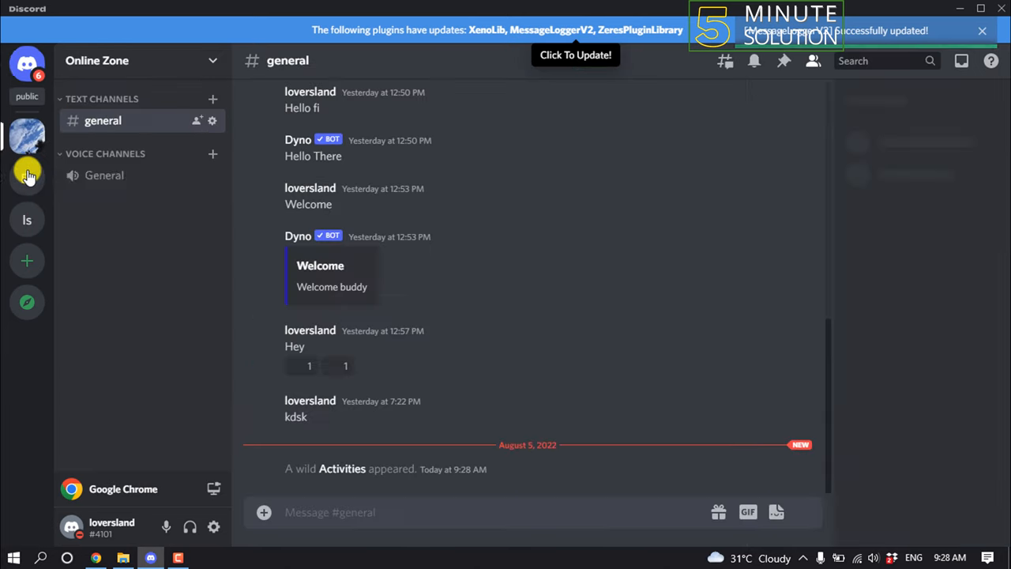
click(812, 60)
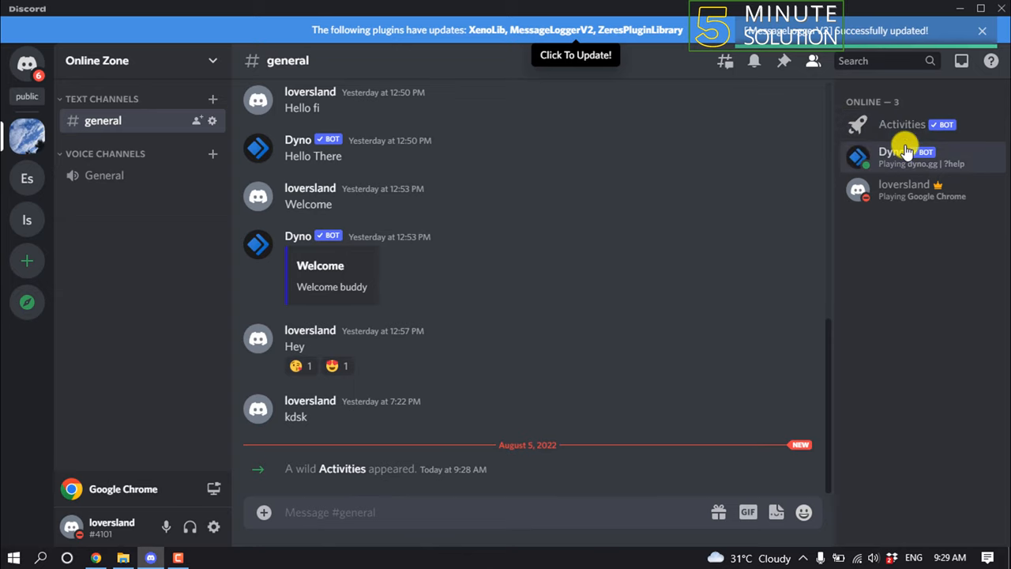
mouse_move(448, 354)
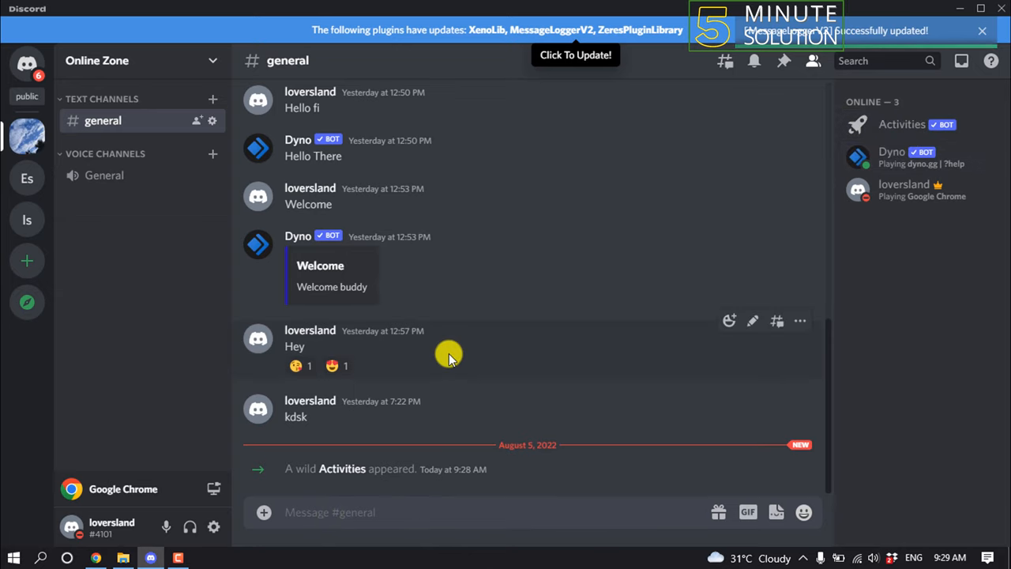
Run /activity in general with the General channel and Watch Together activity.
text(/)
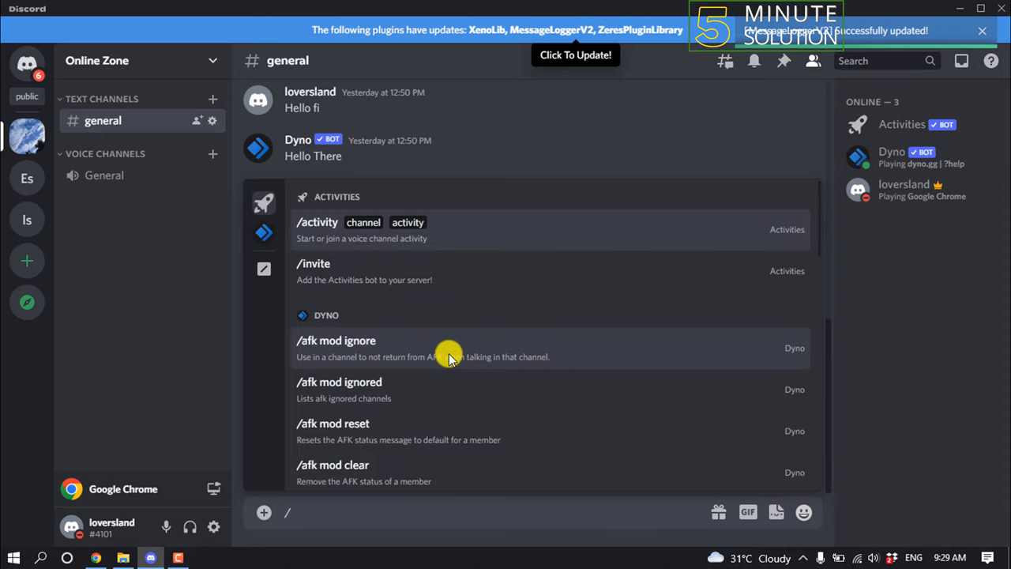
mouse_move(316, 529)
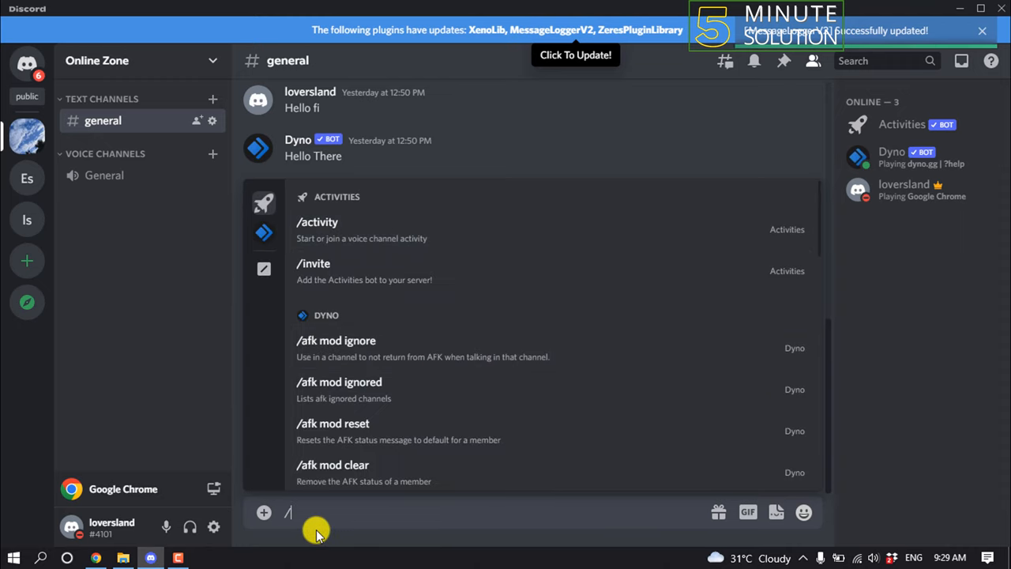
mouse_move(316, 233)
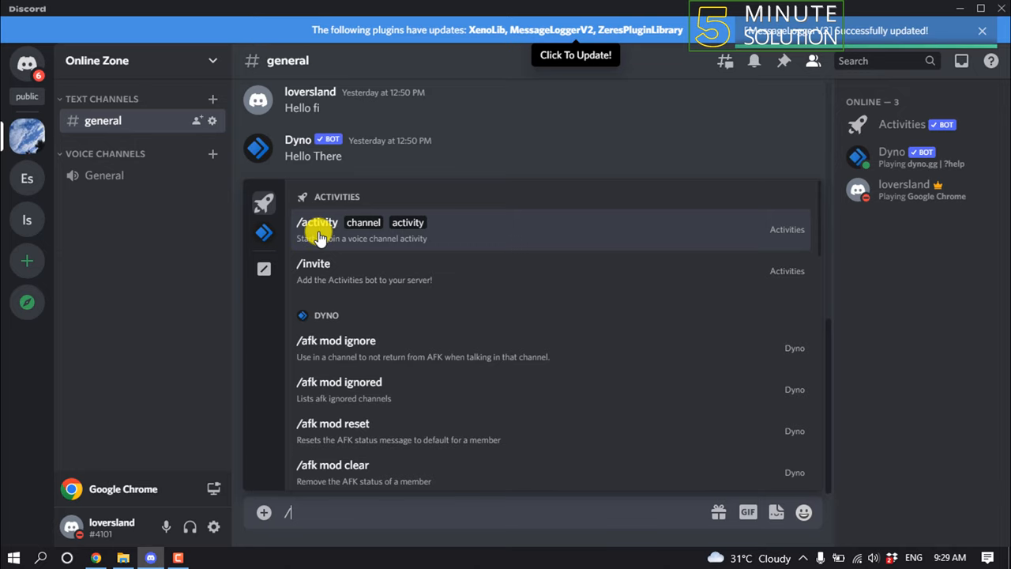
click(317, 222)
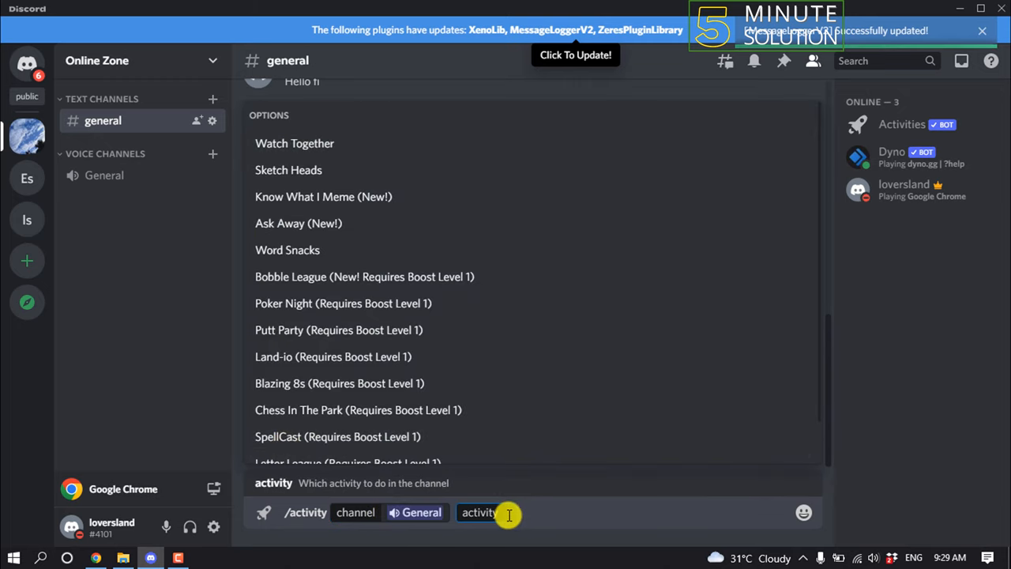
mouse_move(331, 170)
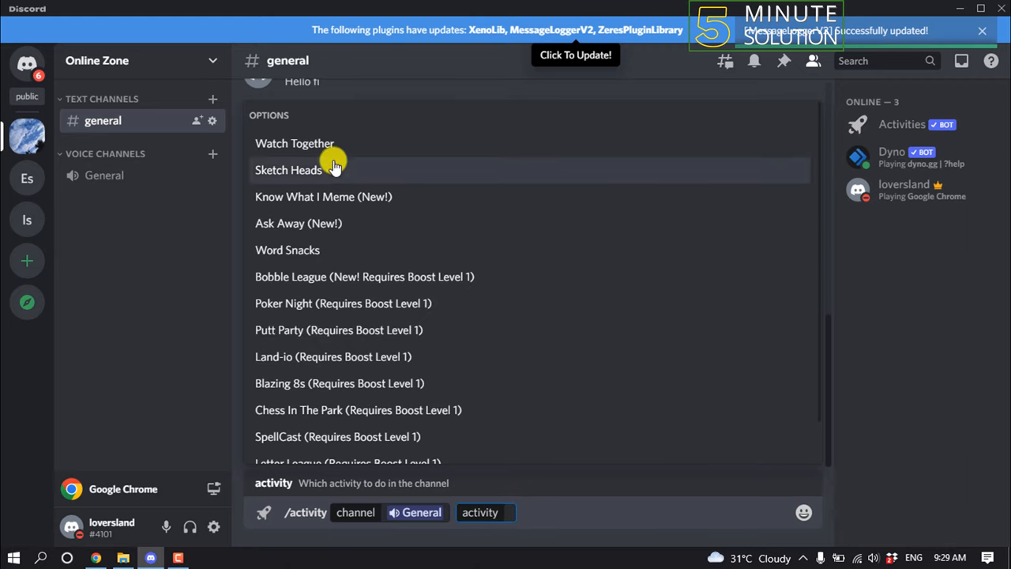
mouse_move(298, 143)
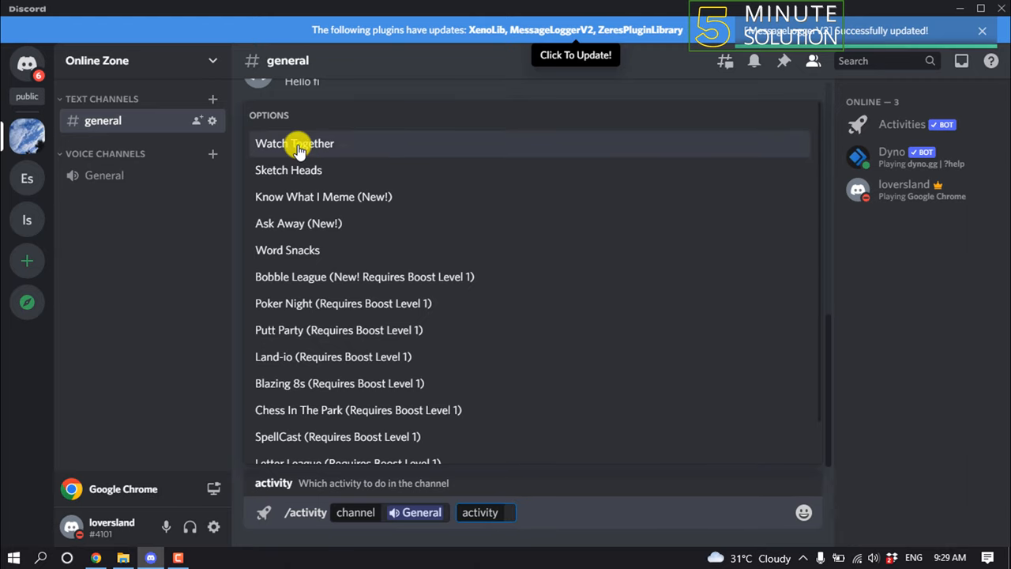
click(294, 142)
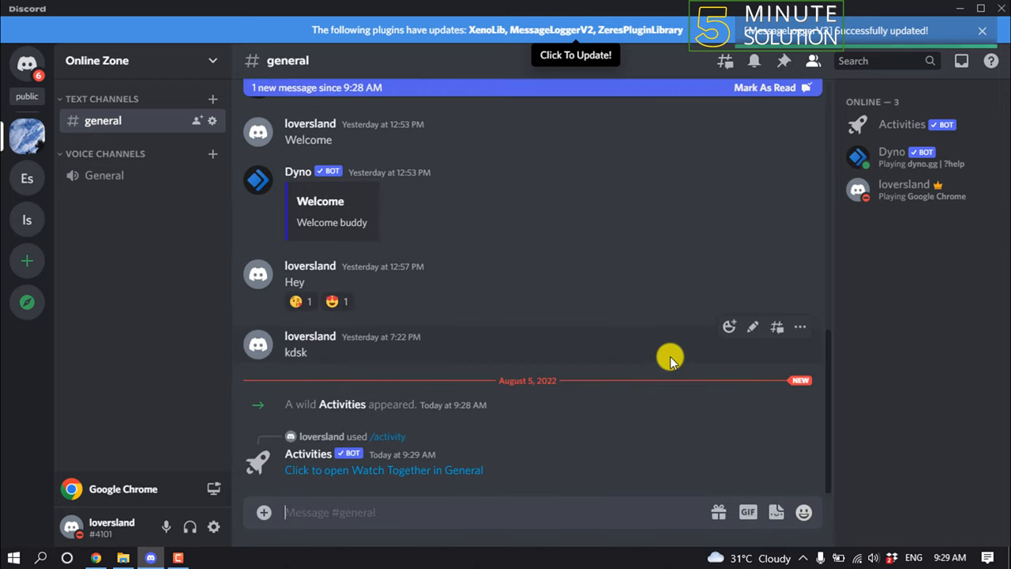
mouse_move(614, 405)
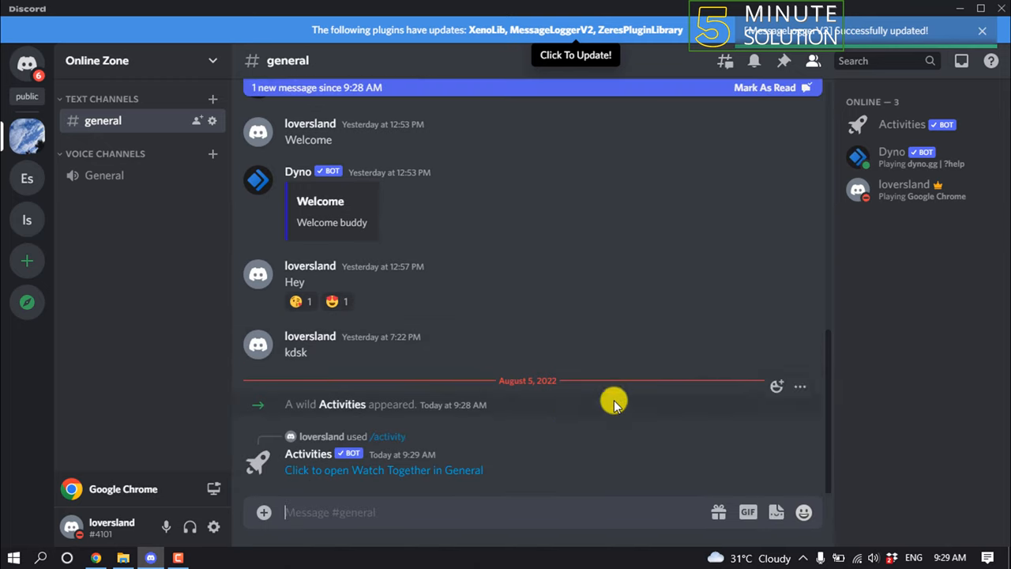
mouse_move(336, 482)
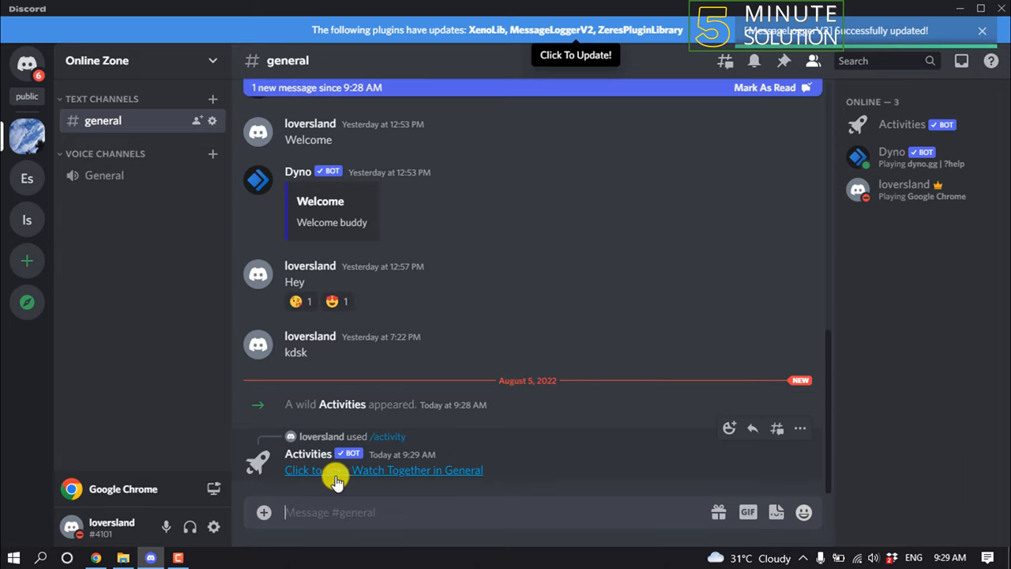
mouse_move(371, 479)
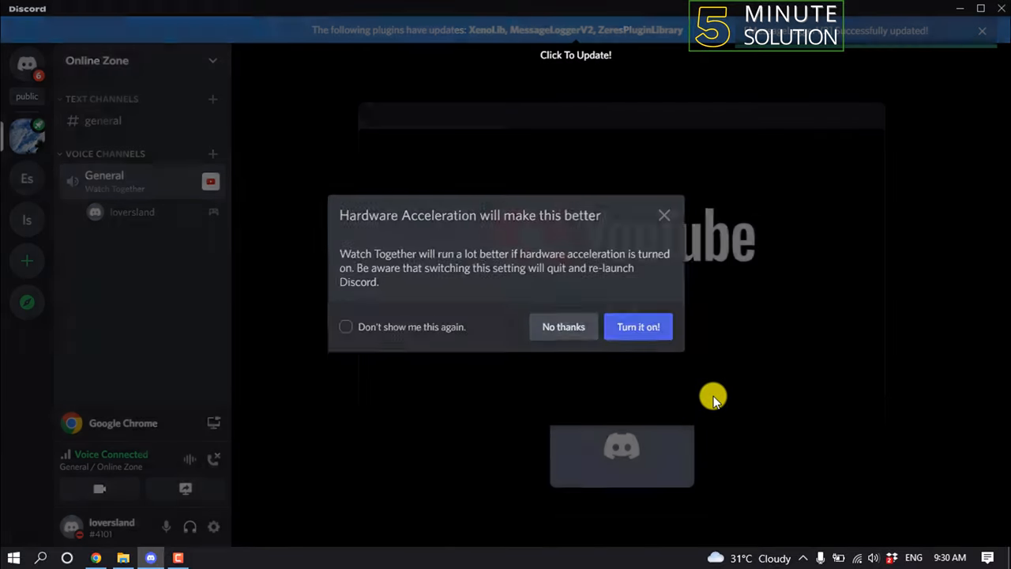
Decline hardware acceleration and search Watch Together for 'funny video'.
click(563, 326)
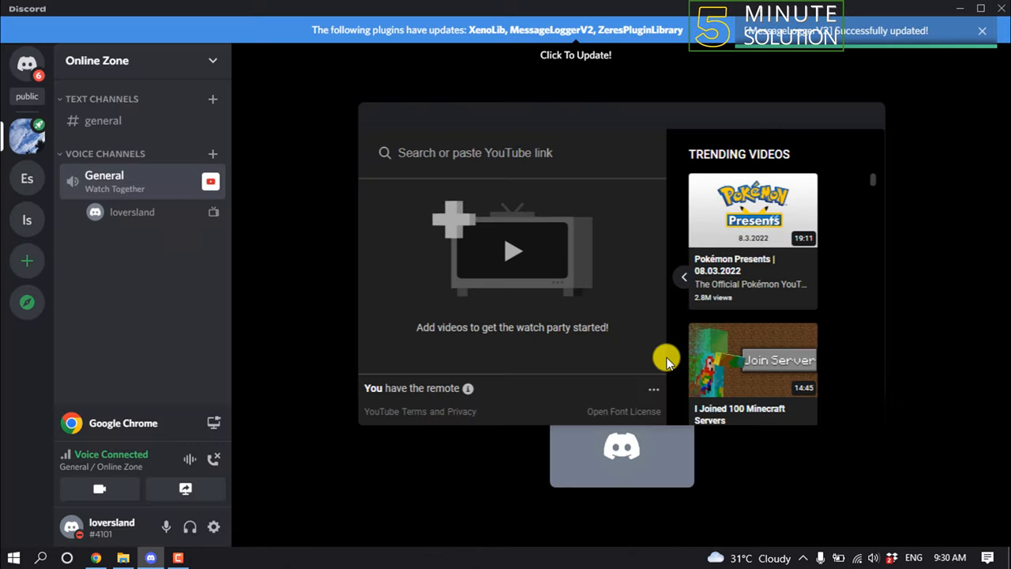
mouse_move(449, 161)
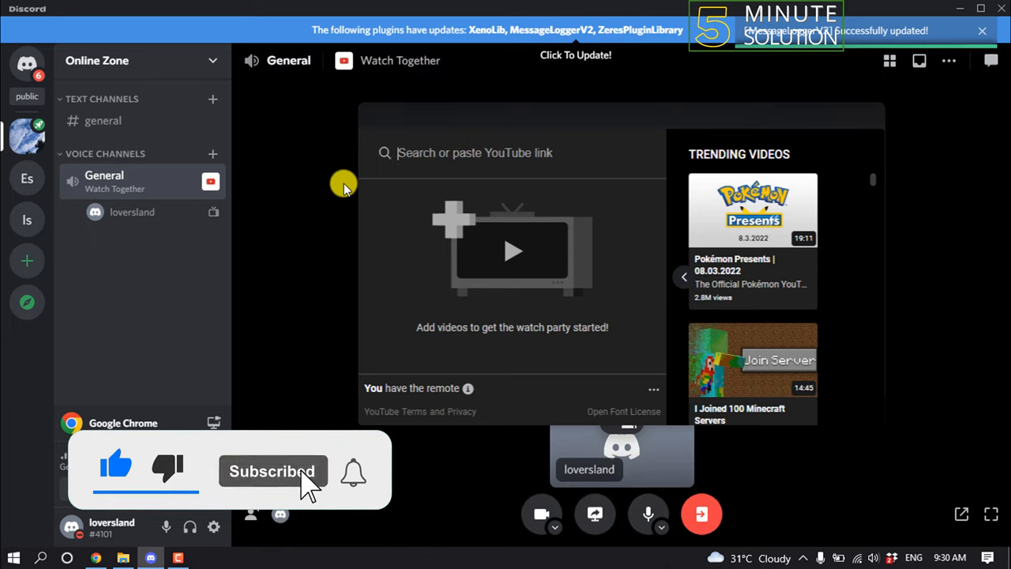
text(funny video)
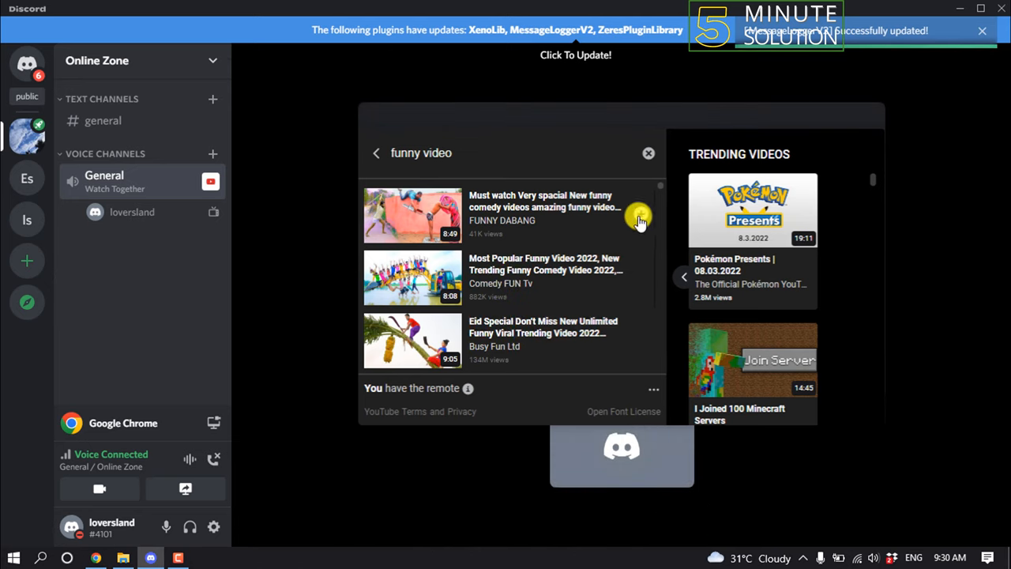
mouse_move(552, 213)
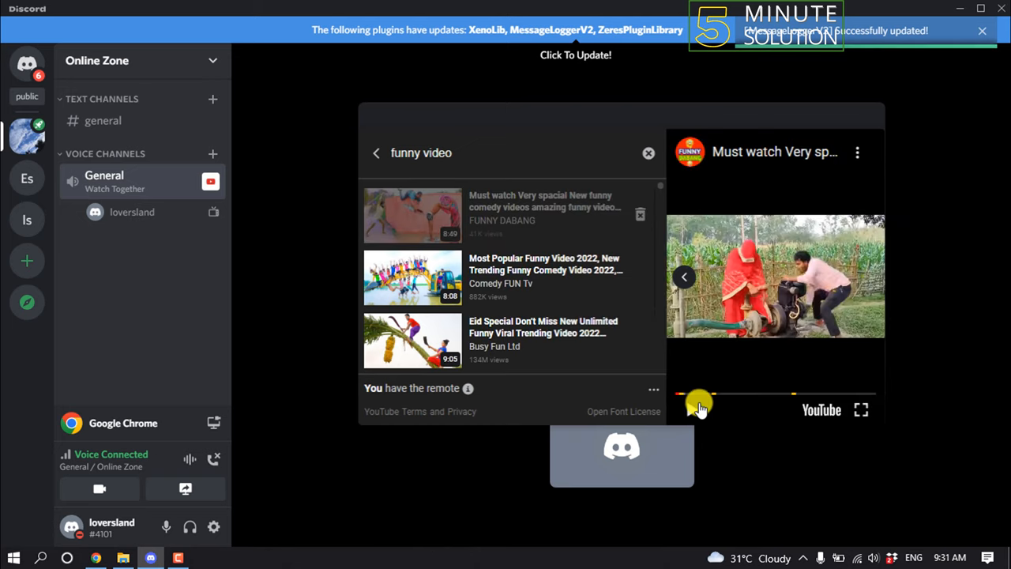
click(692, 410)
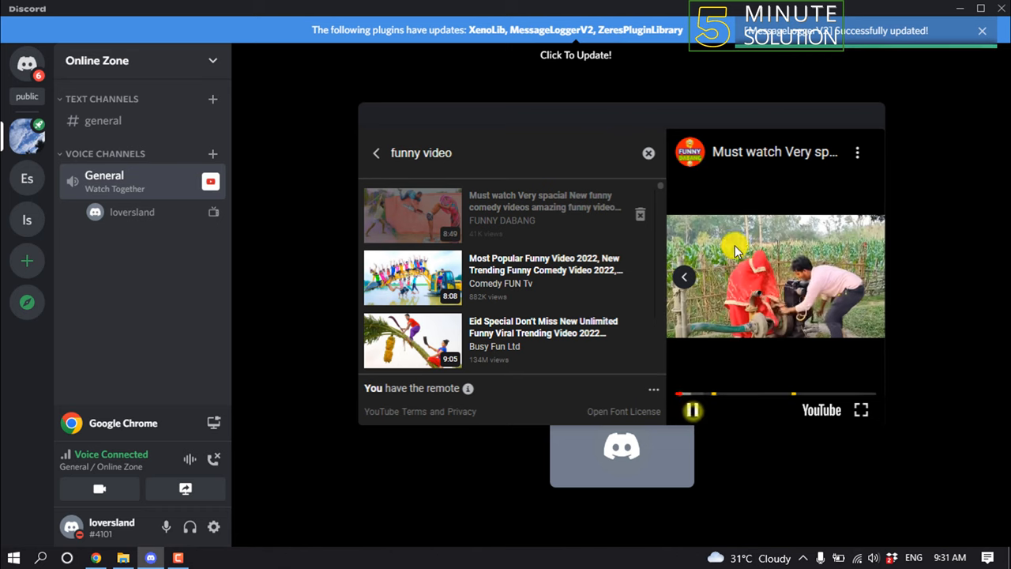
click(692, 410)
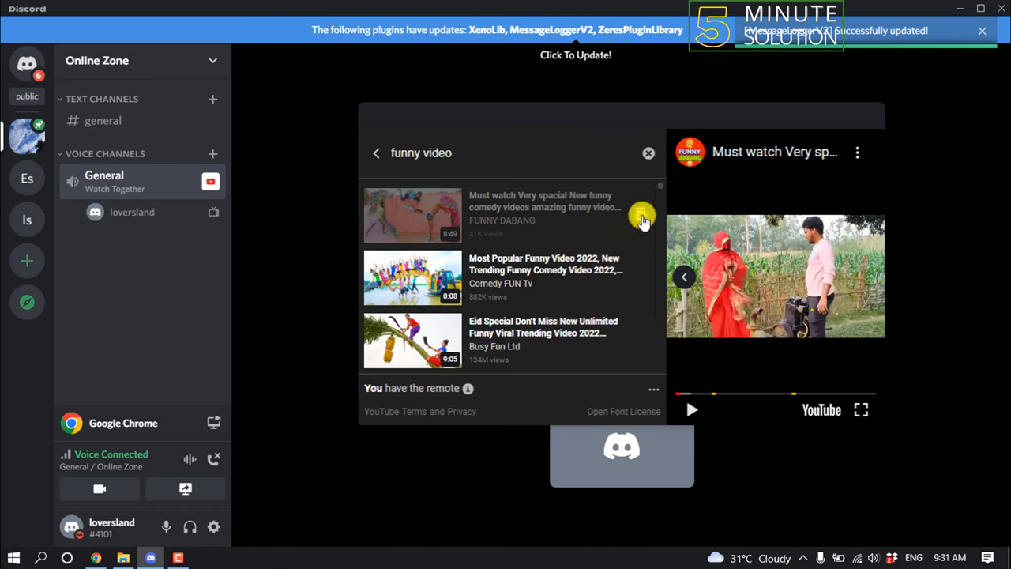
click(683, 277)
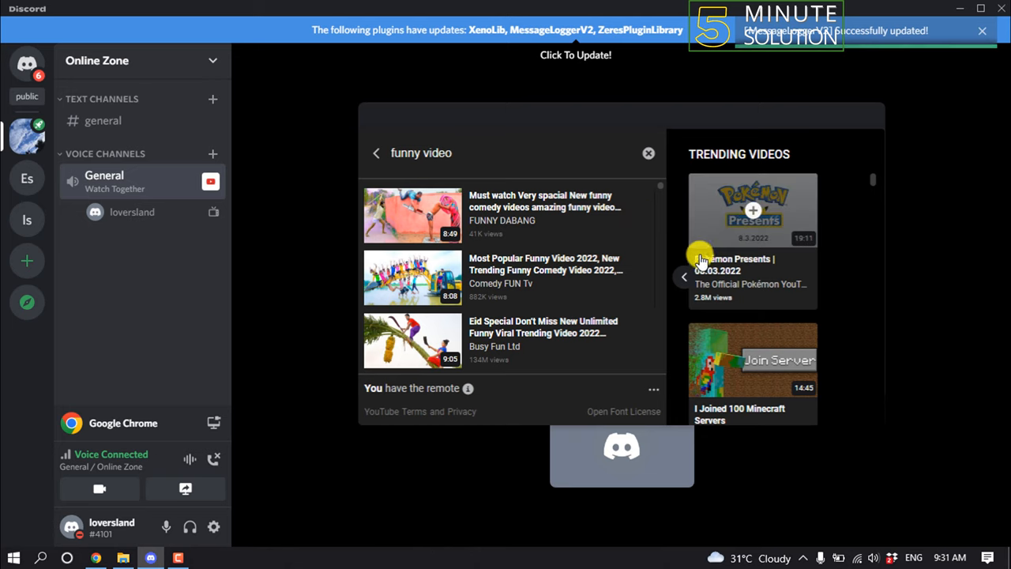
mouse_move(701, 281)
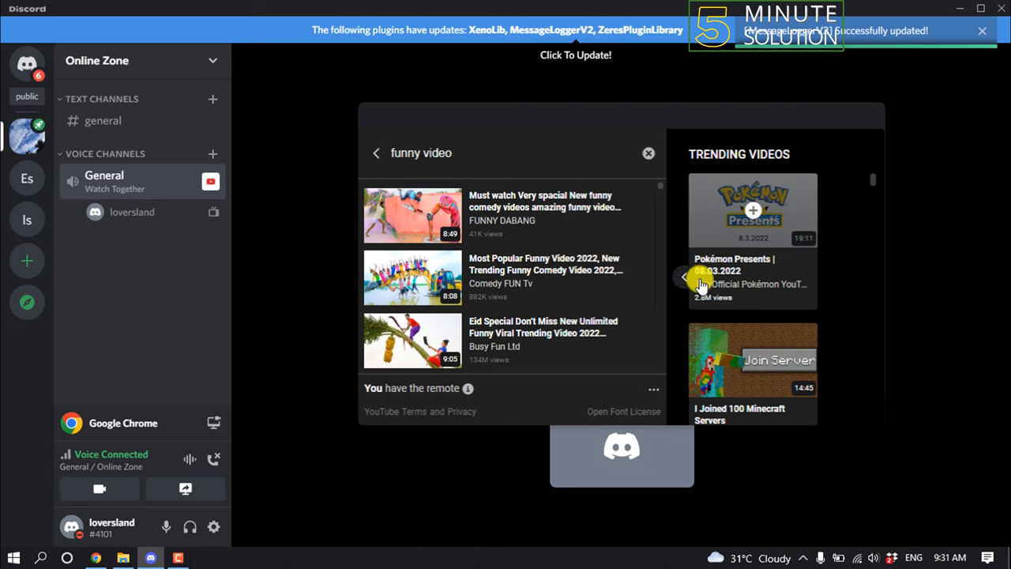